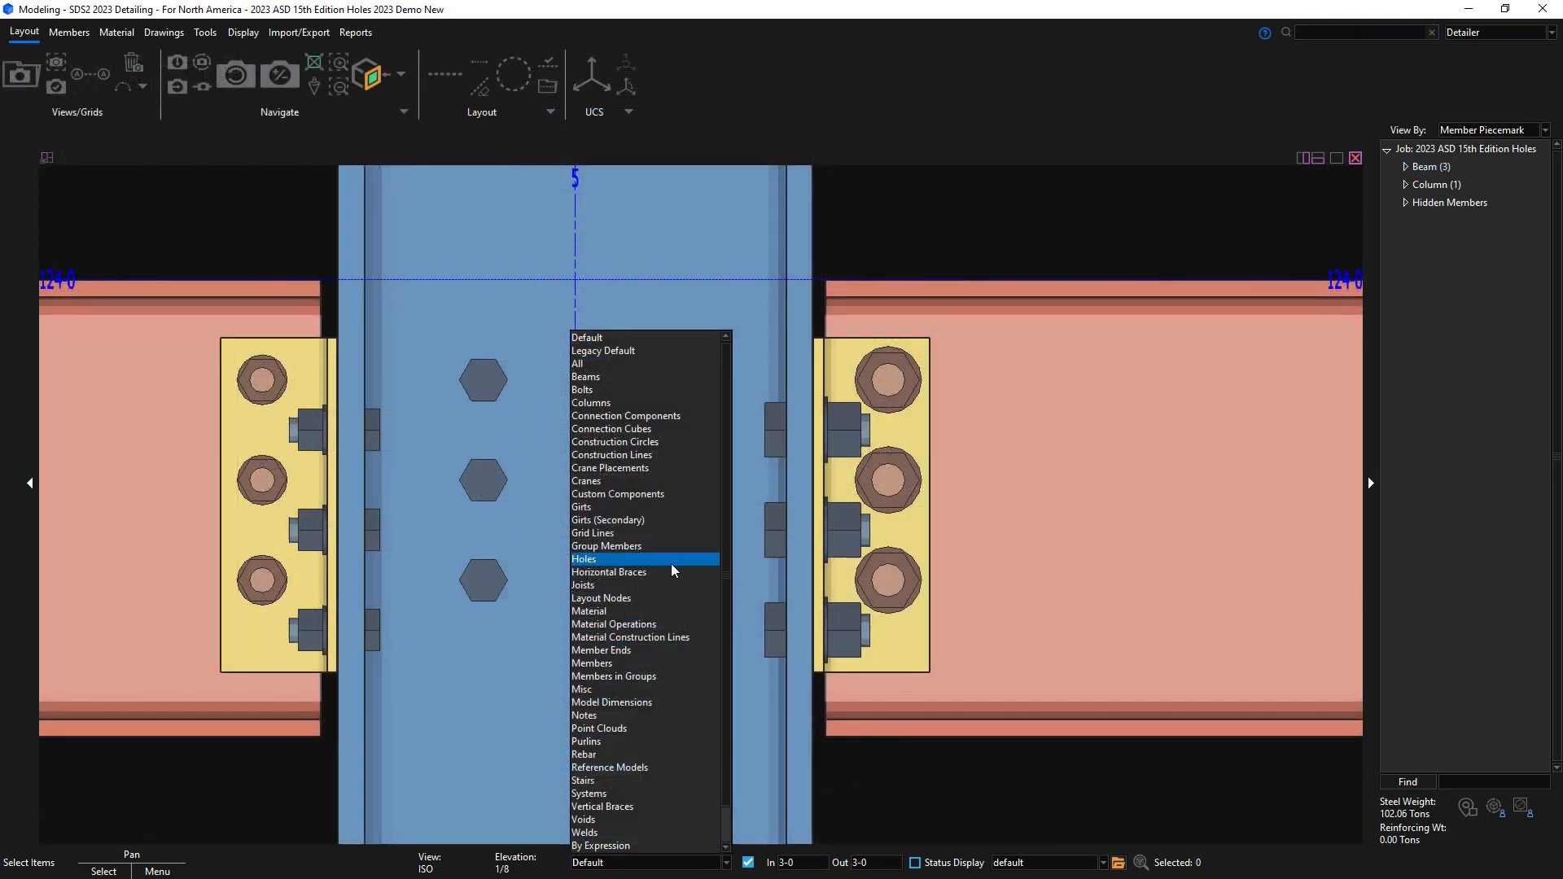
Limit selection to holes and open the right beam's shear plate hole, showing 1 1/8 diameter
{"action": "left_click", "coordinate": [584, 558]}
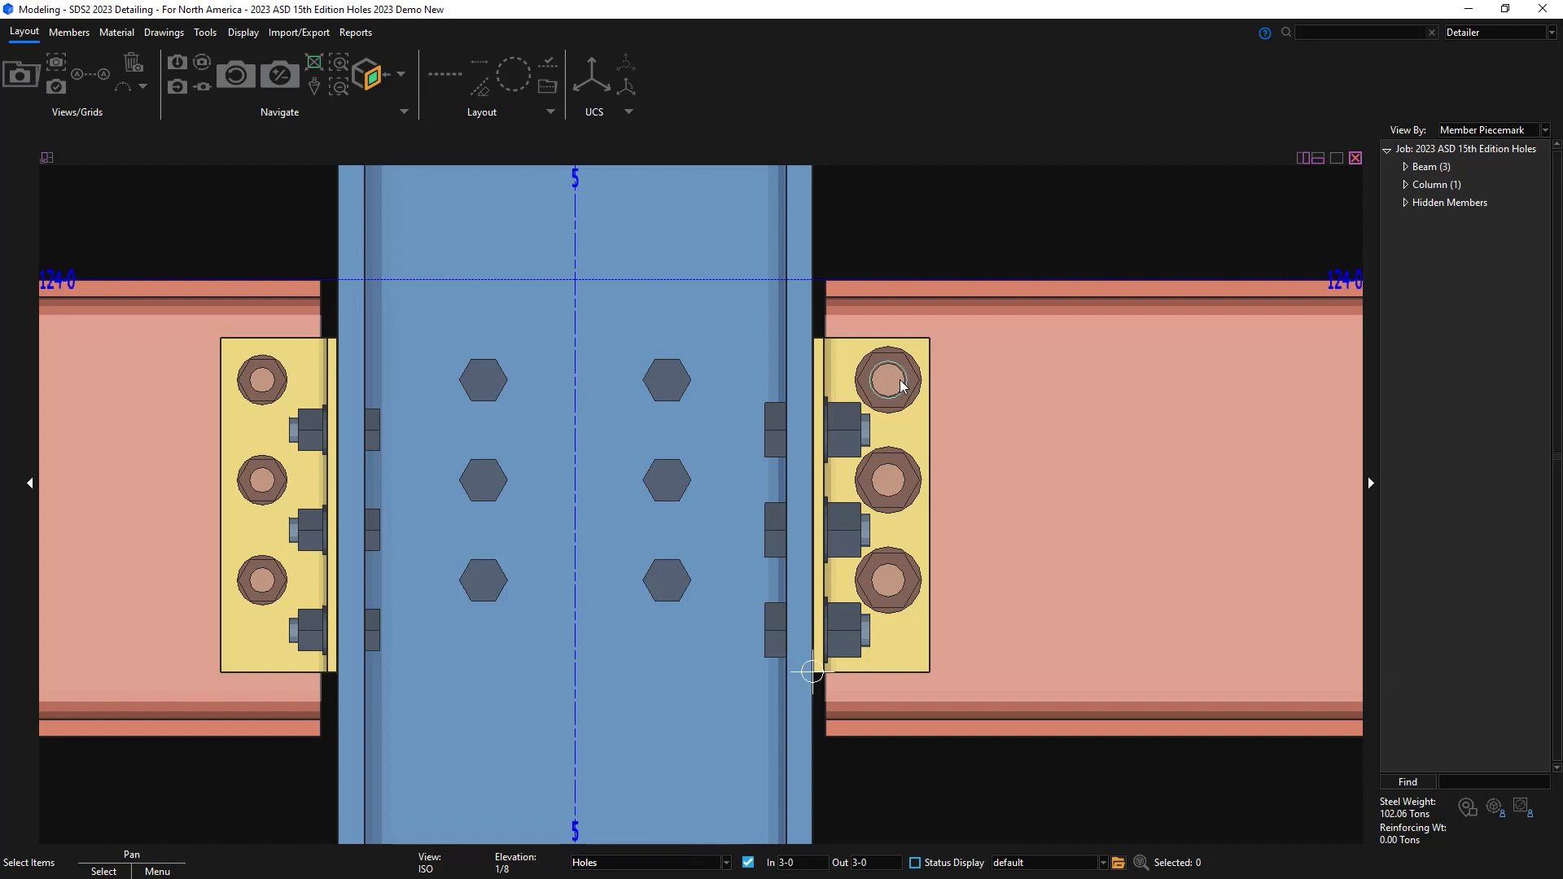
{"action": "double_click", "coordinate": [884, 379]}
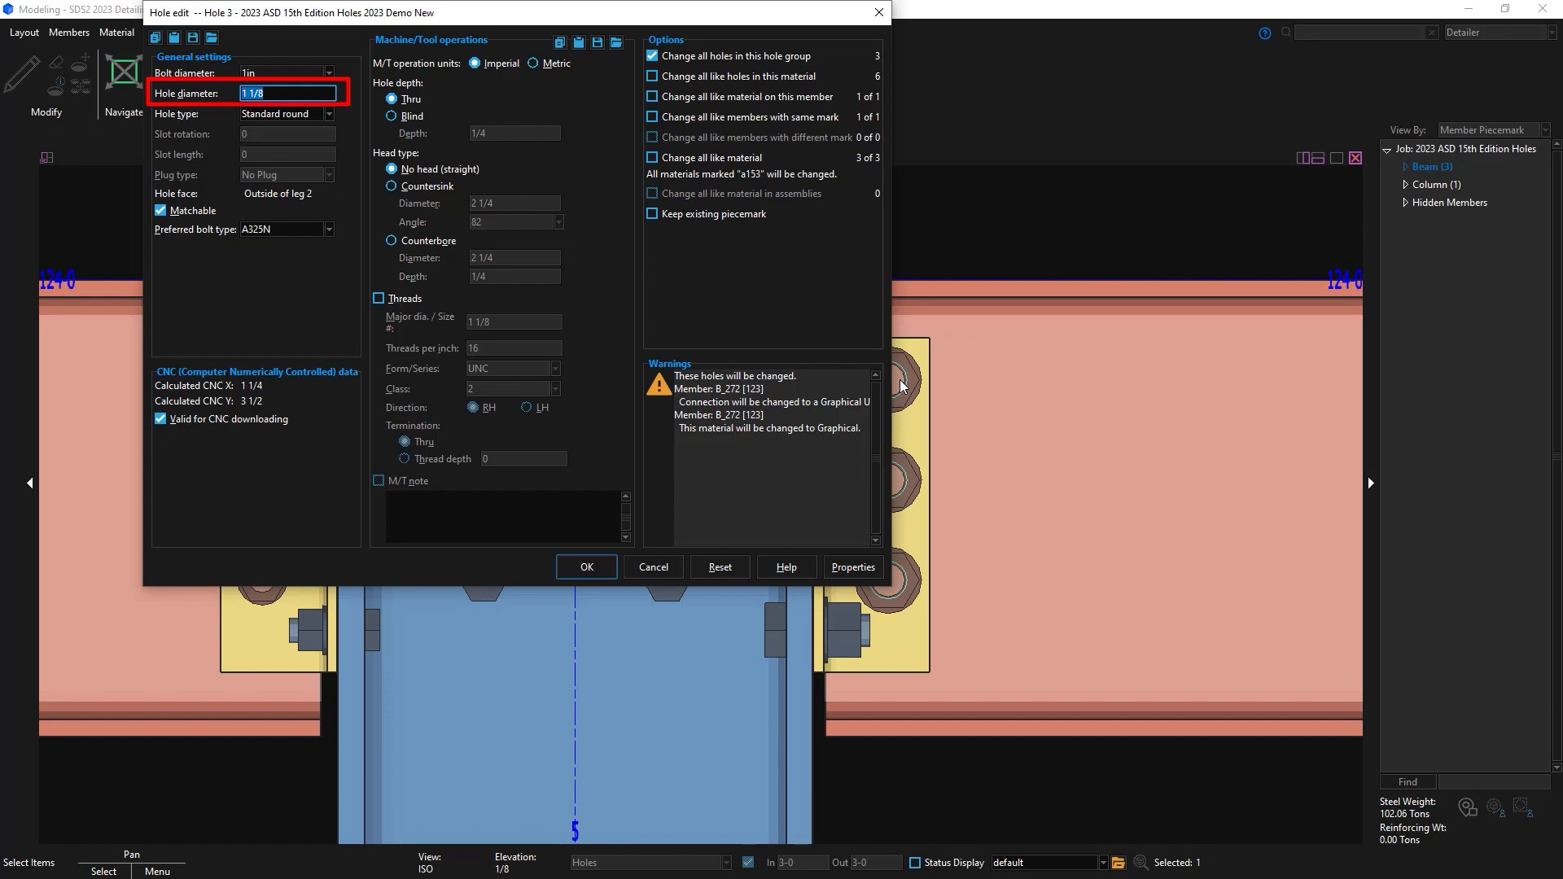
Close the hole settings and search commands for 'bolt setting'
{"action": "left_click", "coordinate": [586, 566]}
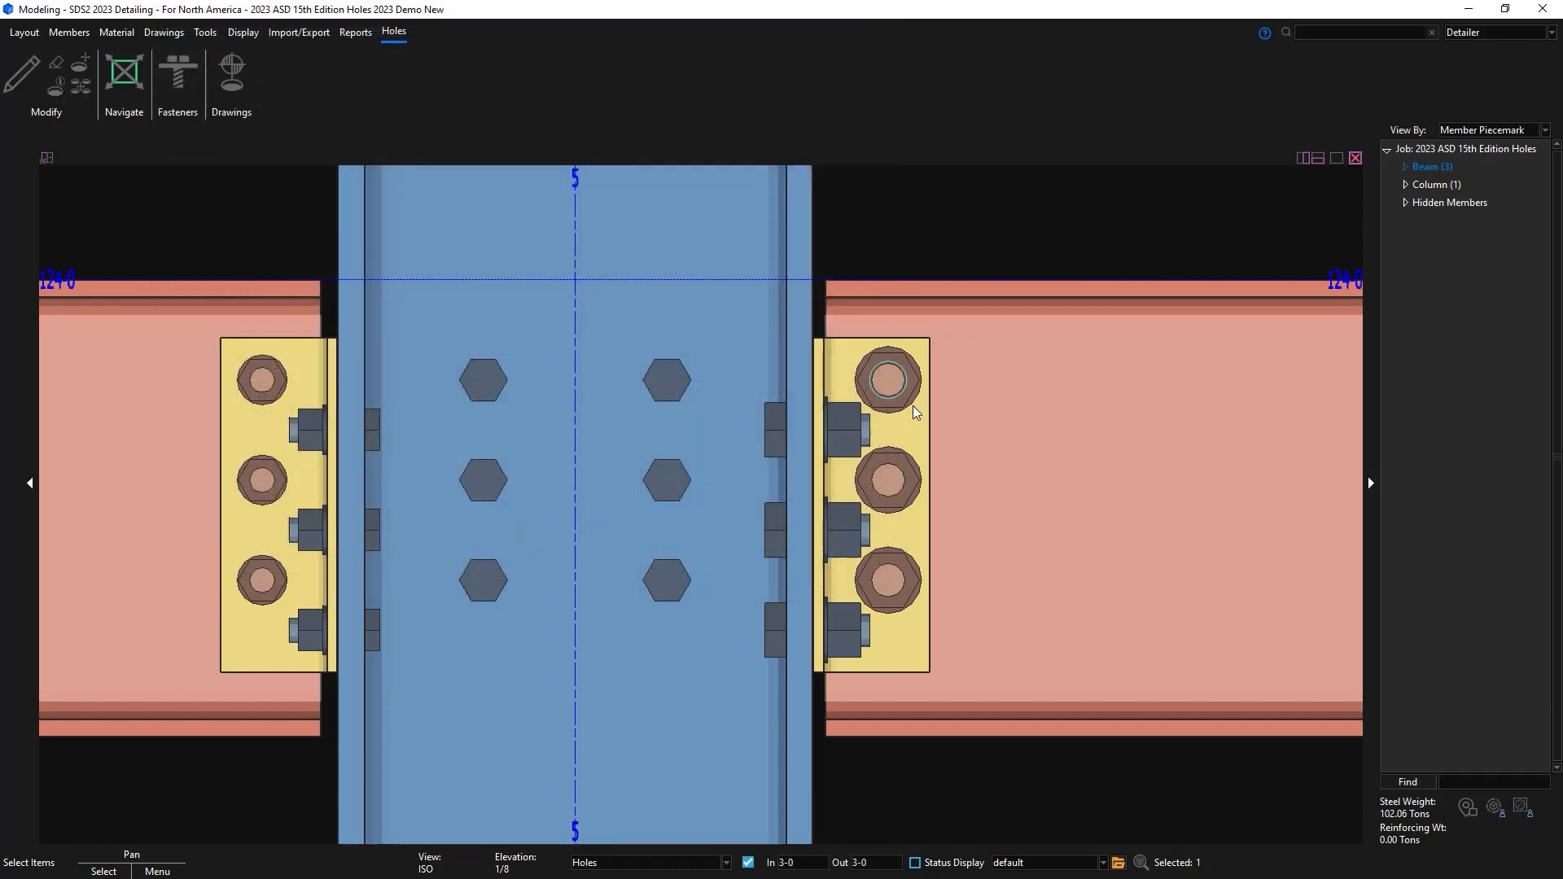
{"action": "type", "text": "b"}
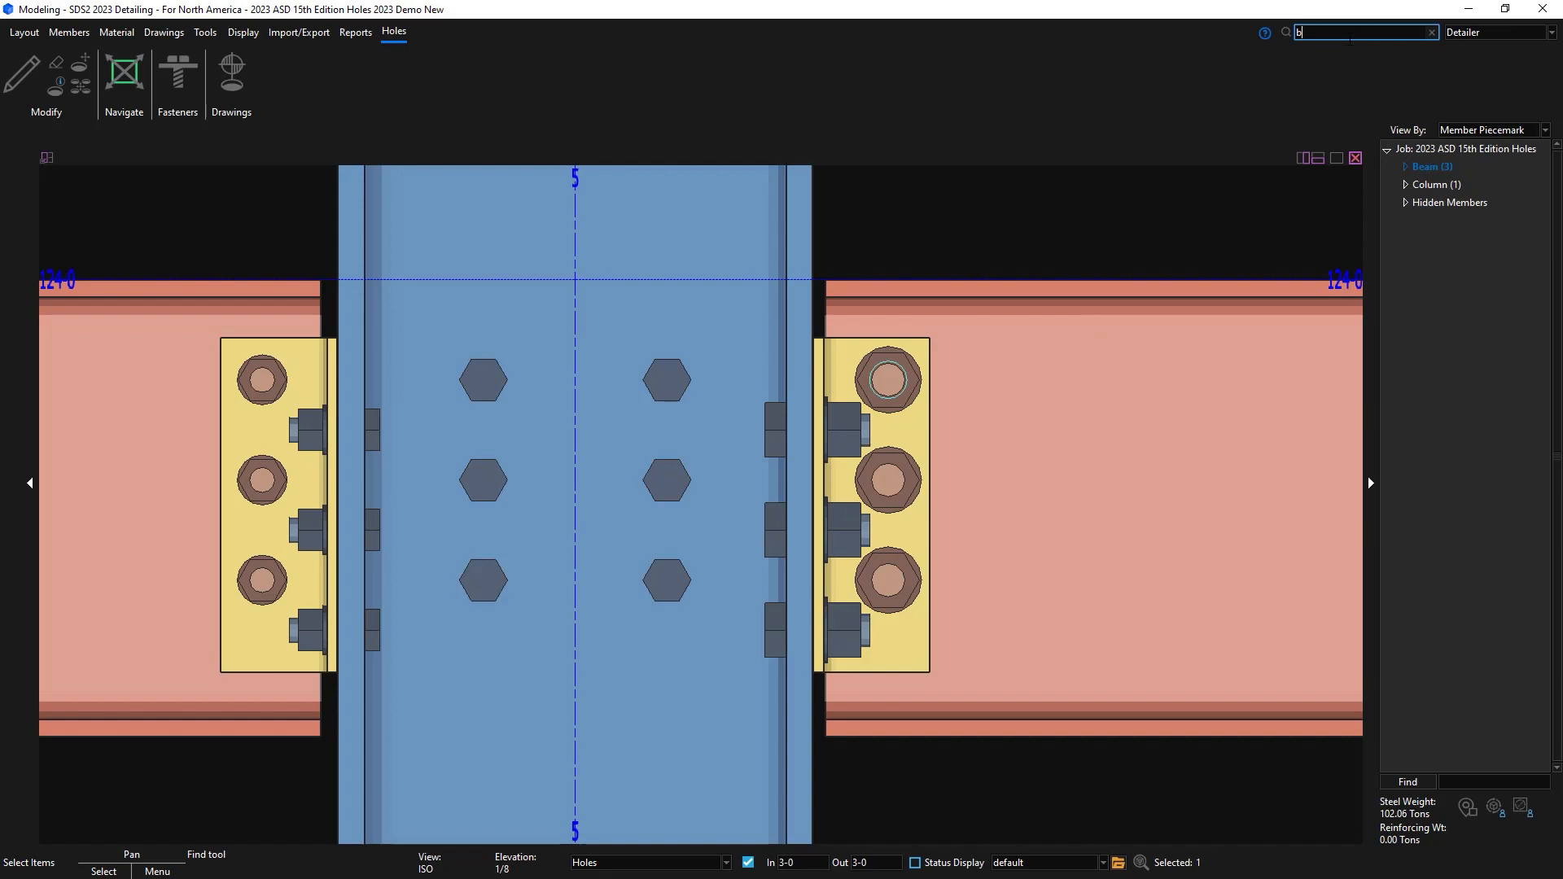
{"action": "type", "text": "olt settings"}
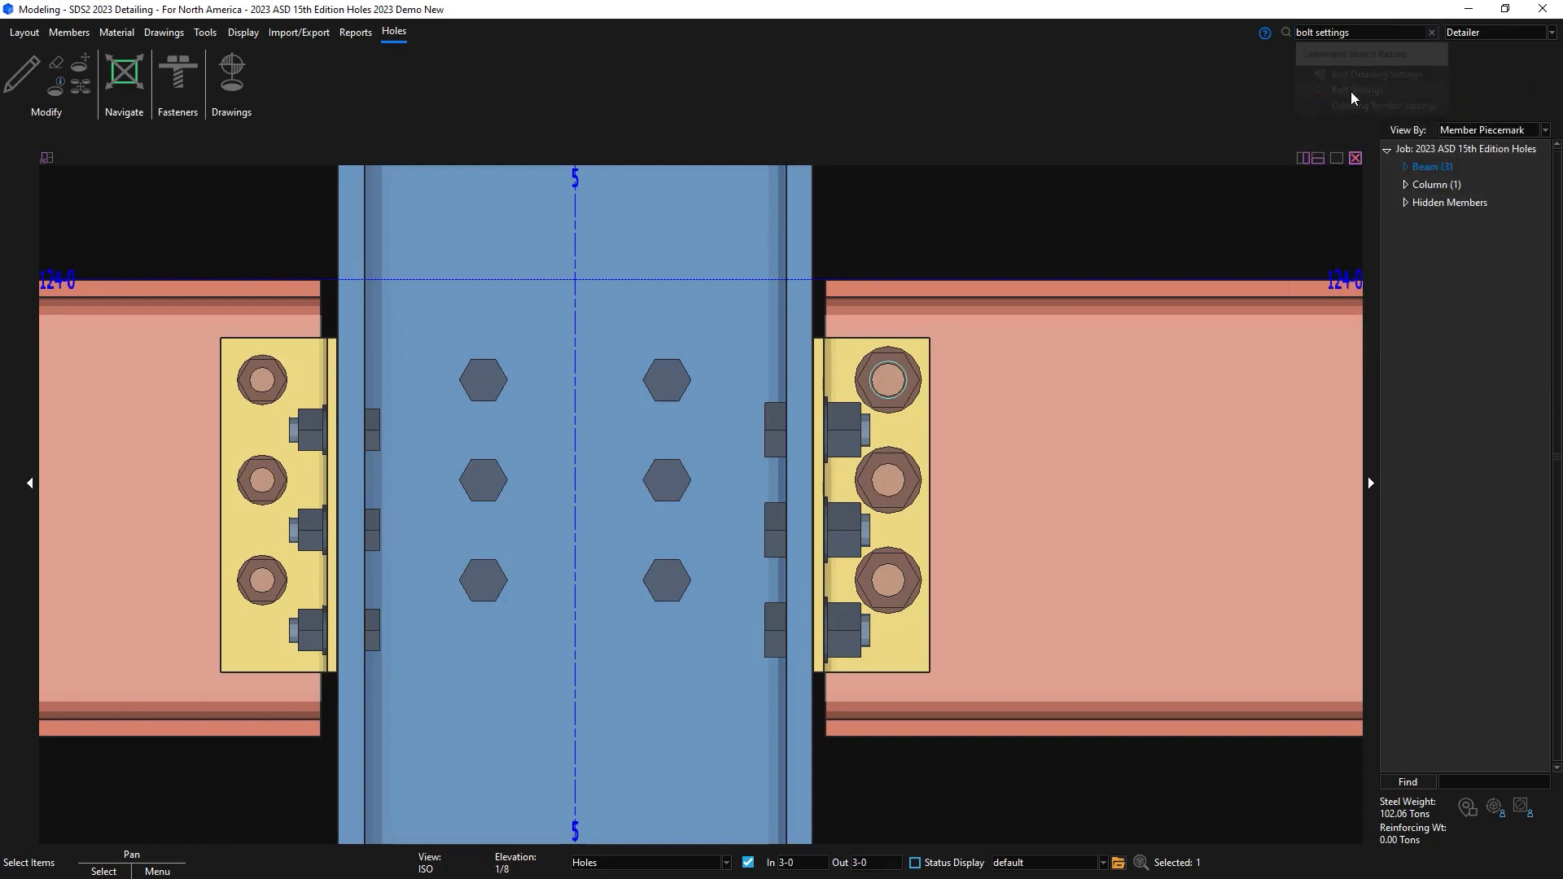
Enable 'Use 14th edition standard round hole sizes for 15th edition job' in Bolt Settings and confirm
{"action": "left_click", "coordinate": [1359, 90]}
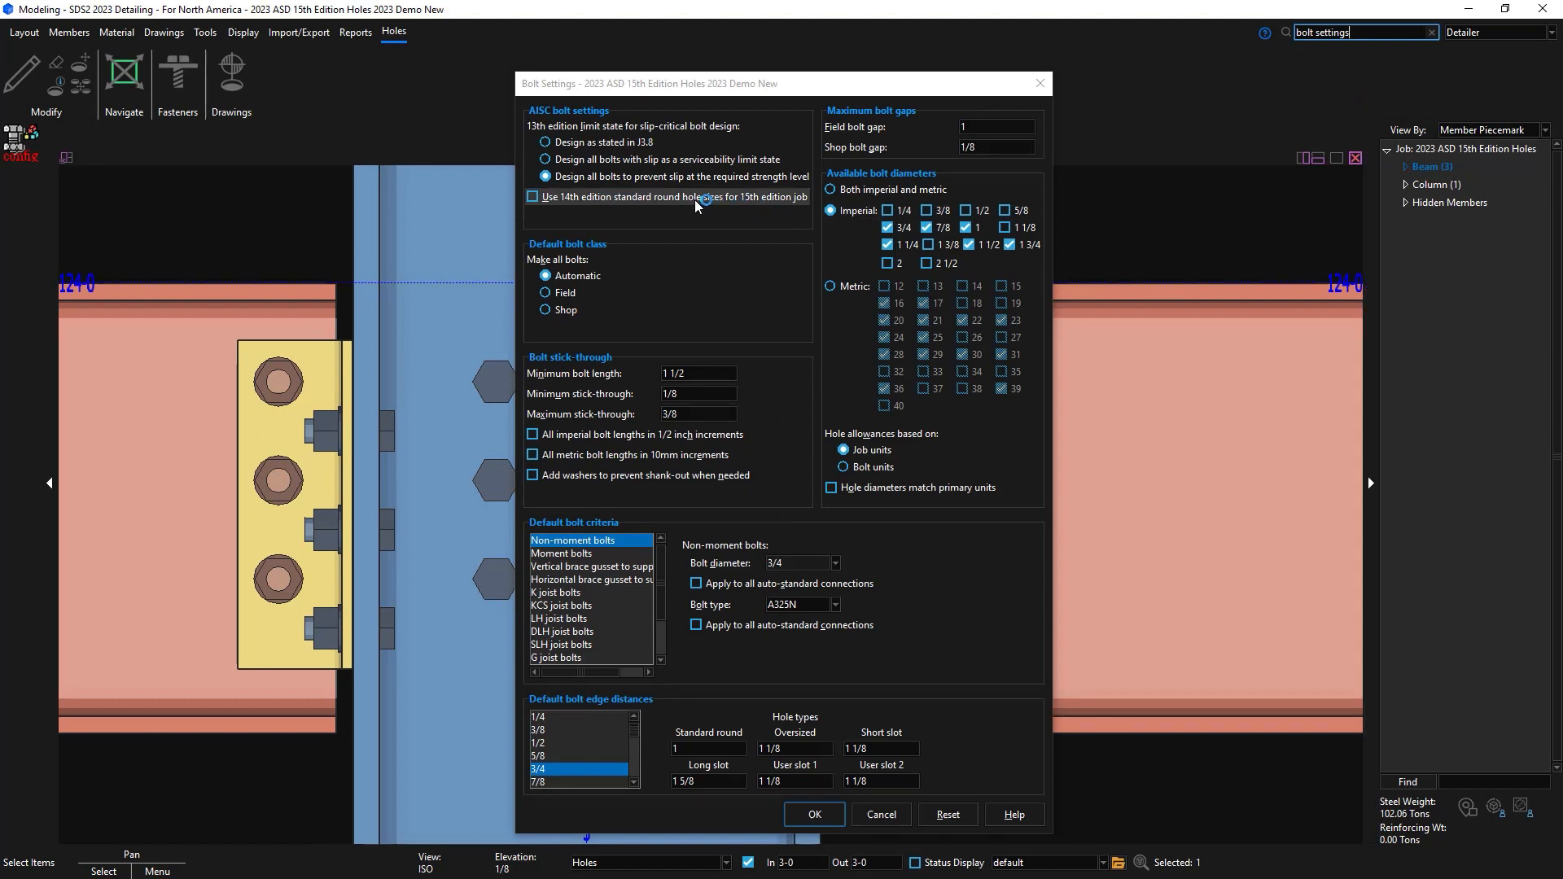
{"action": "left_click", "coordinate": [533, 196]}
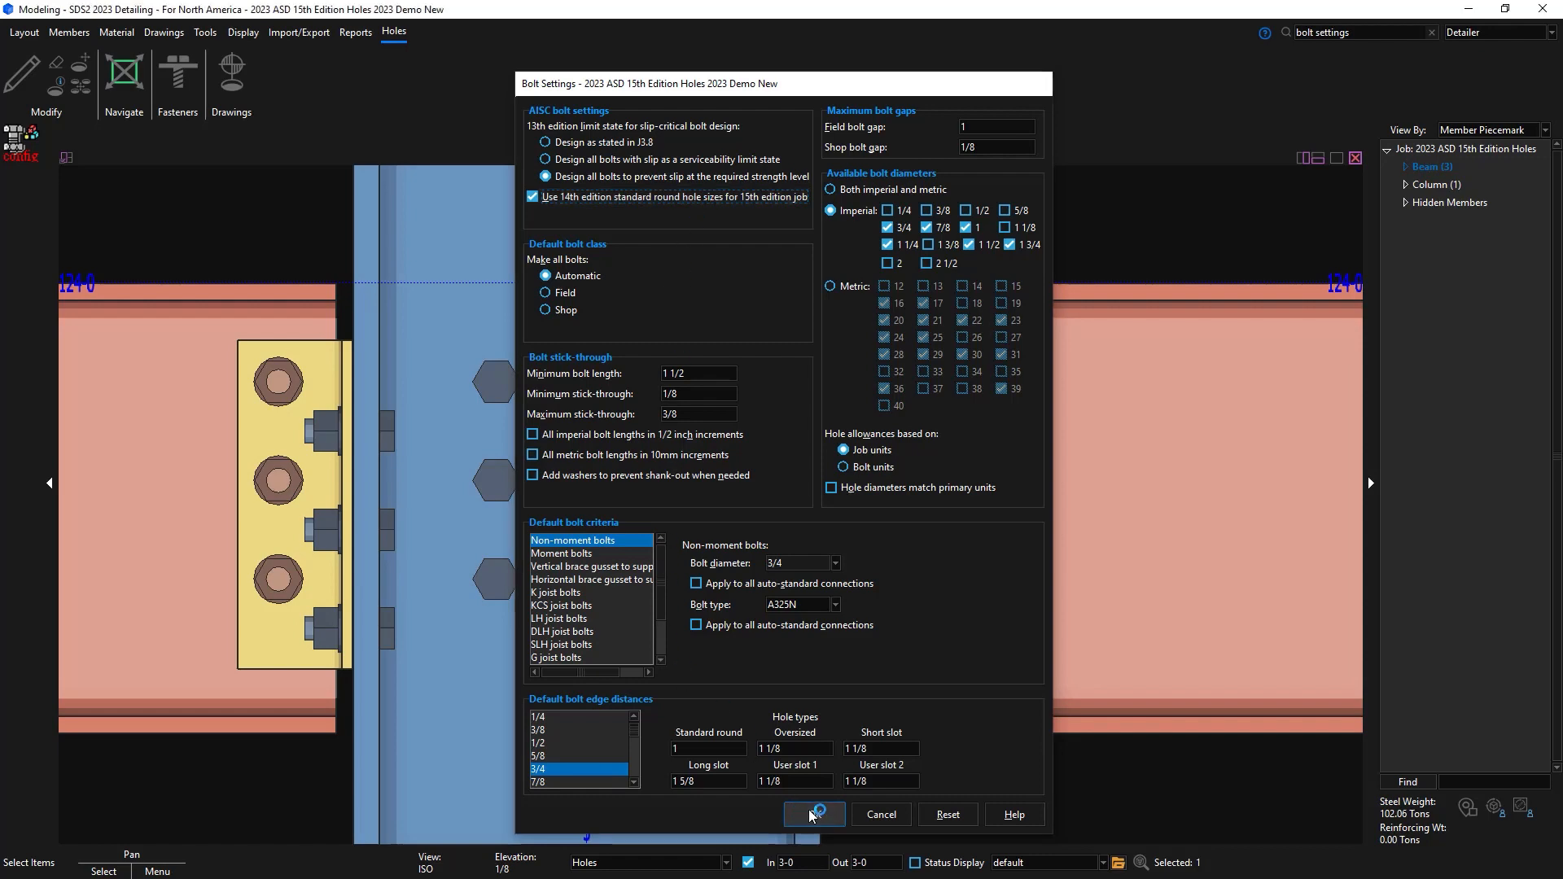
{"action": "left_click", "coordinate": [812, 814]}
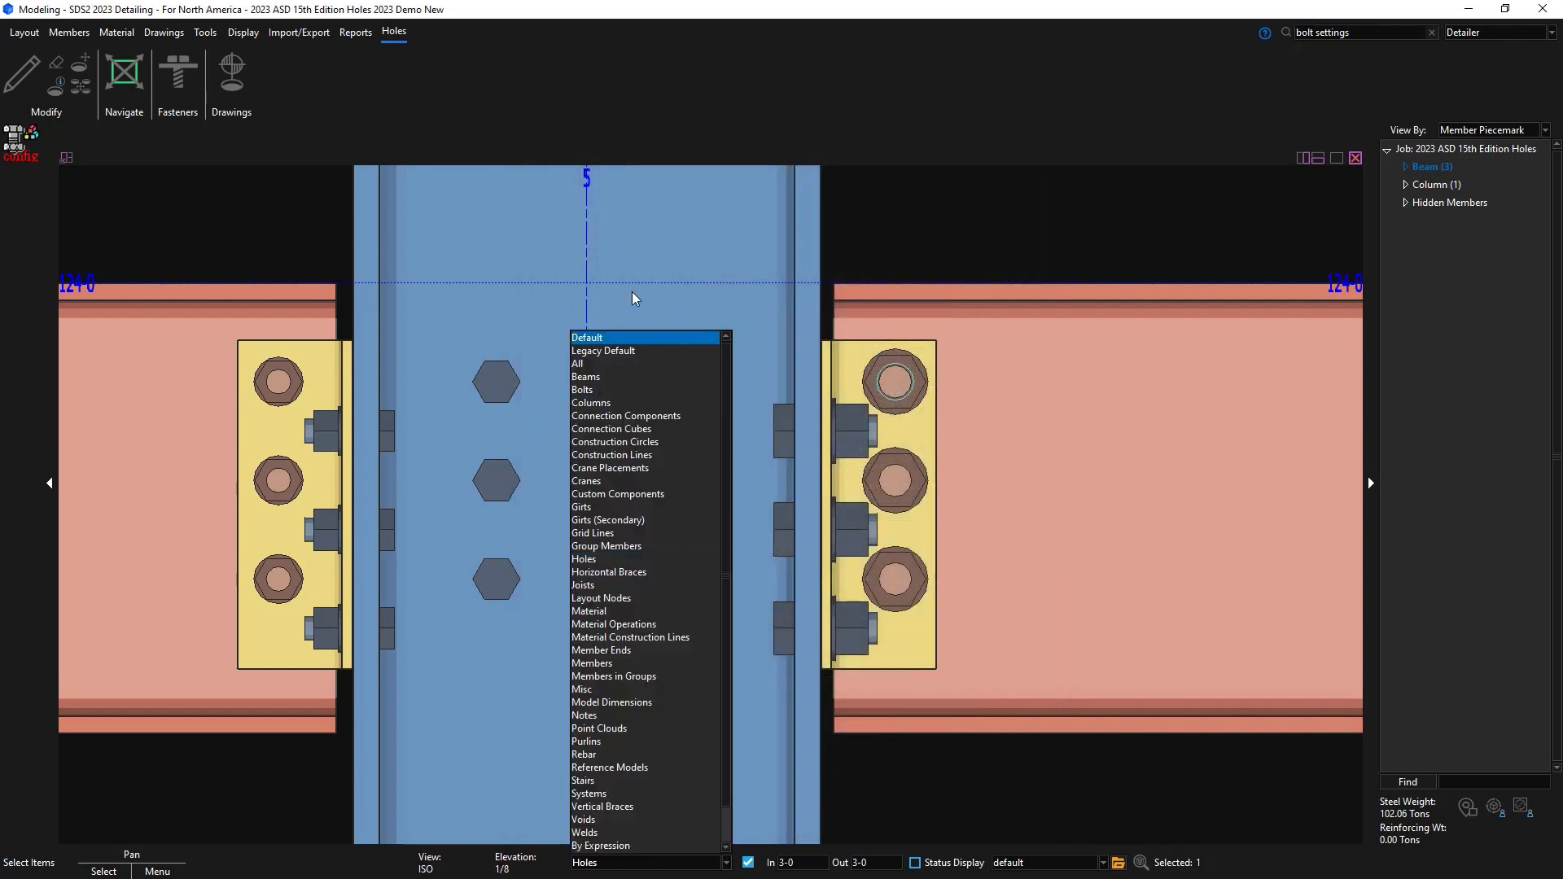
Mark the beam and column for processing, then open the reprocessed beam hole's settings
{"action": "left_click", "coordinate": [24, 32]}
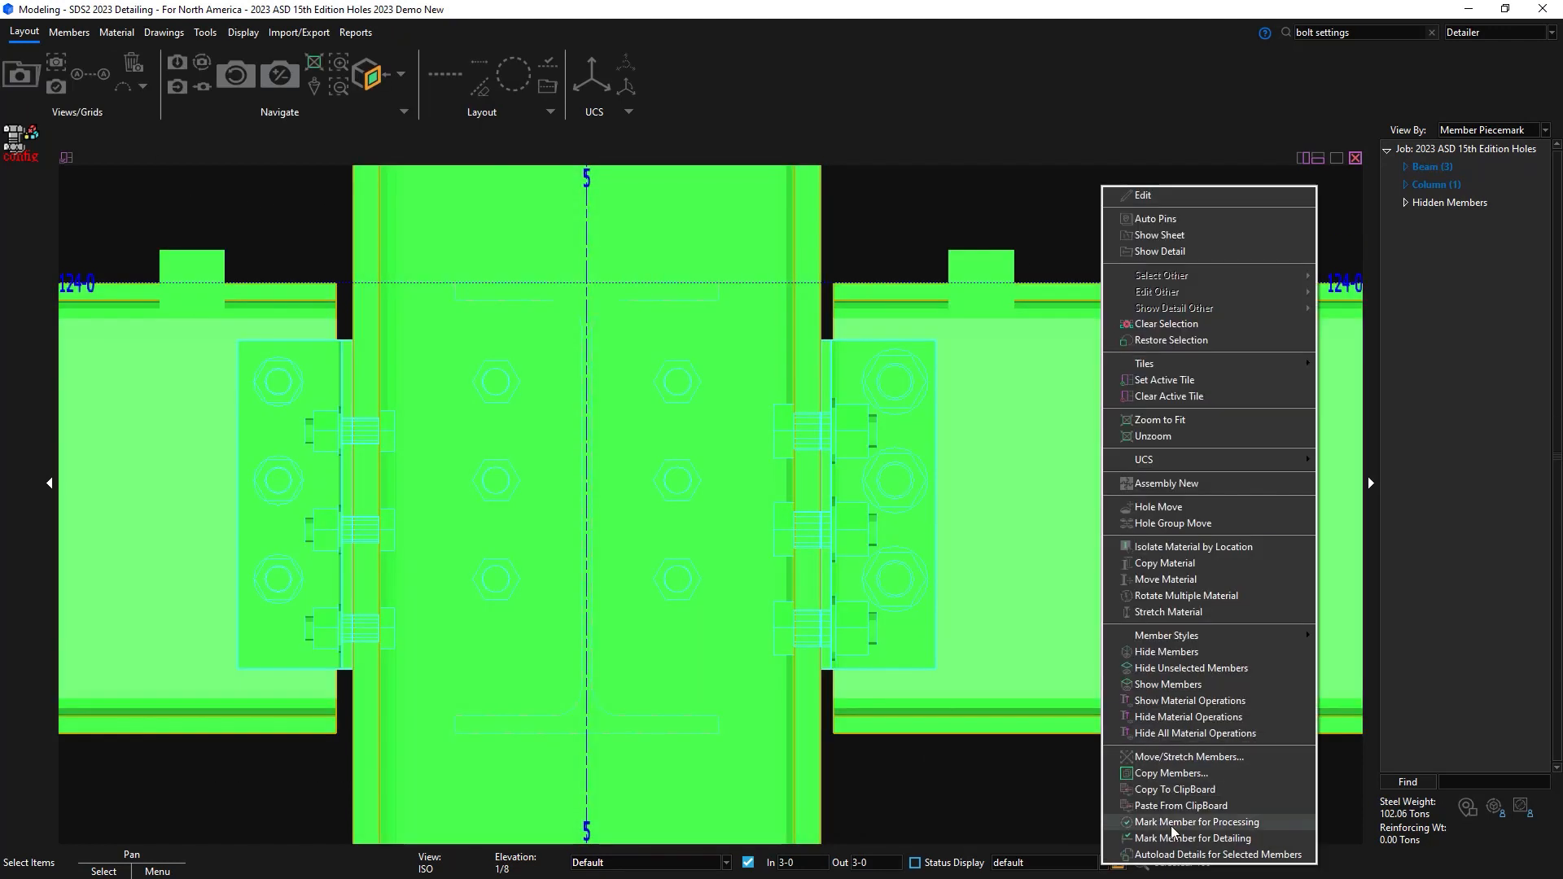
{"action": "left_click", "coordinate": [1198, 821]}
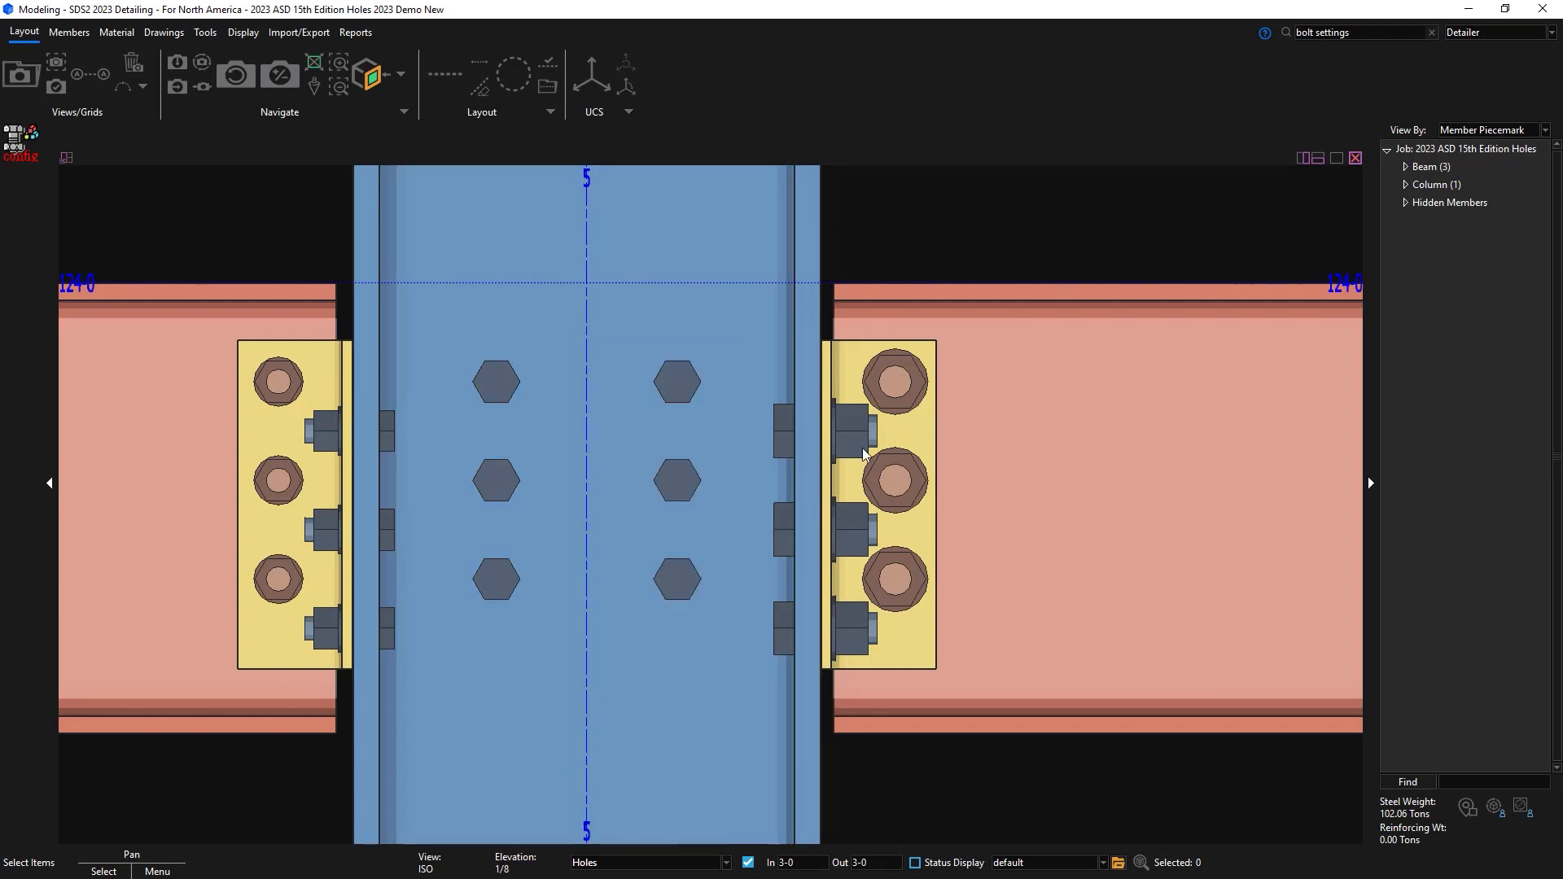
{"action": "double_click", "coordinate": [894, 382]}
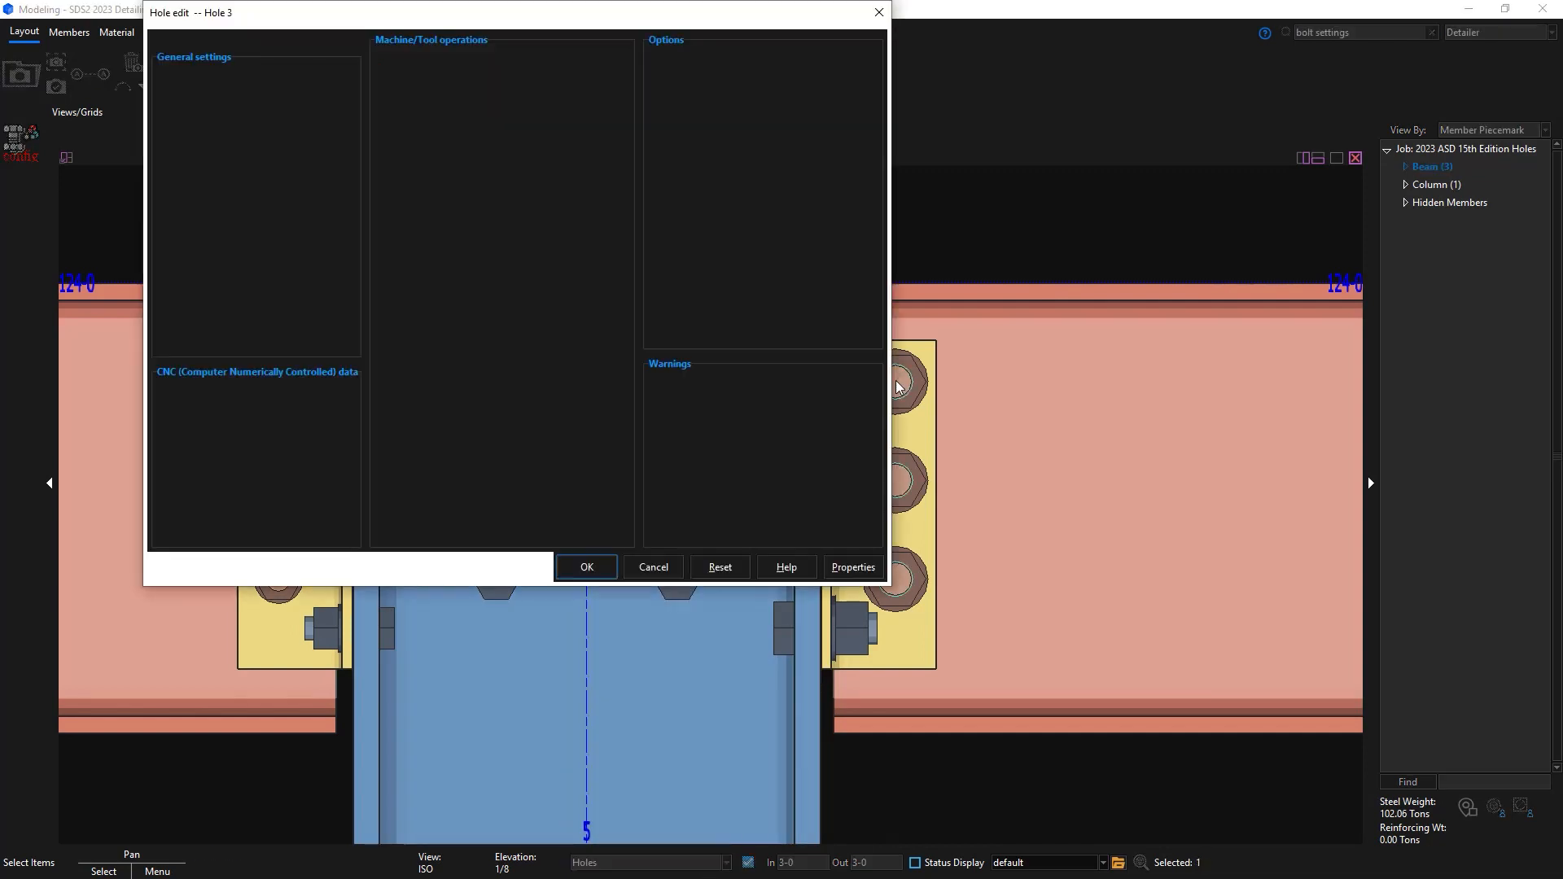